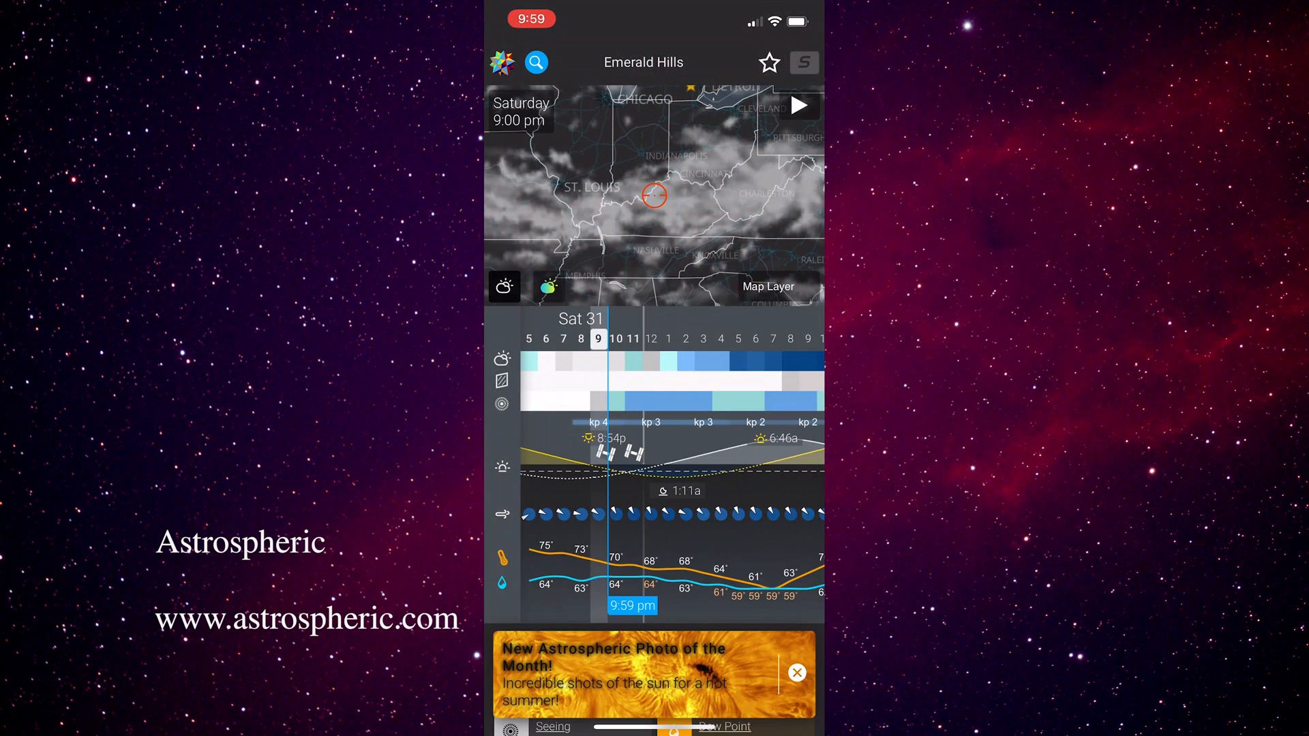
Step: Bring up the location search screen and place the cursor in the Search field
{"action": "left_click", "coordinate": [538, 62]}
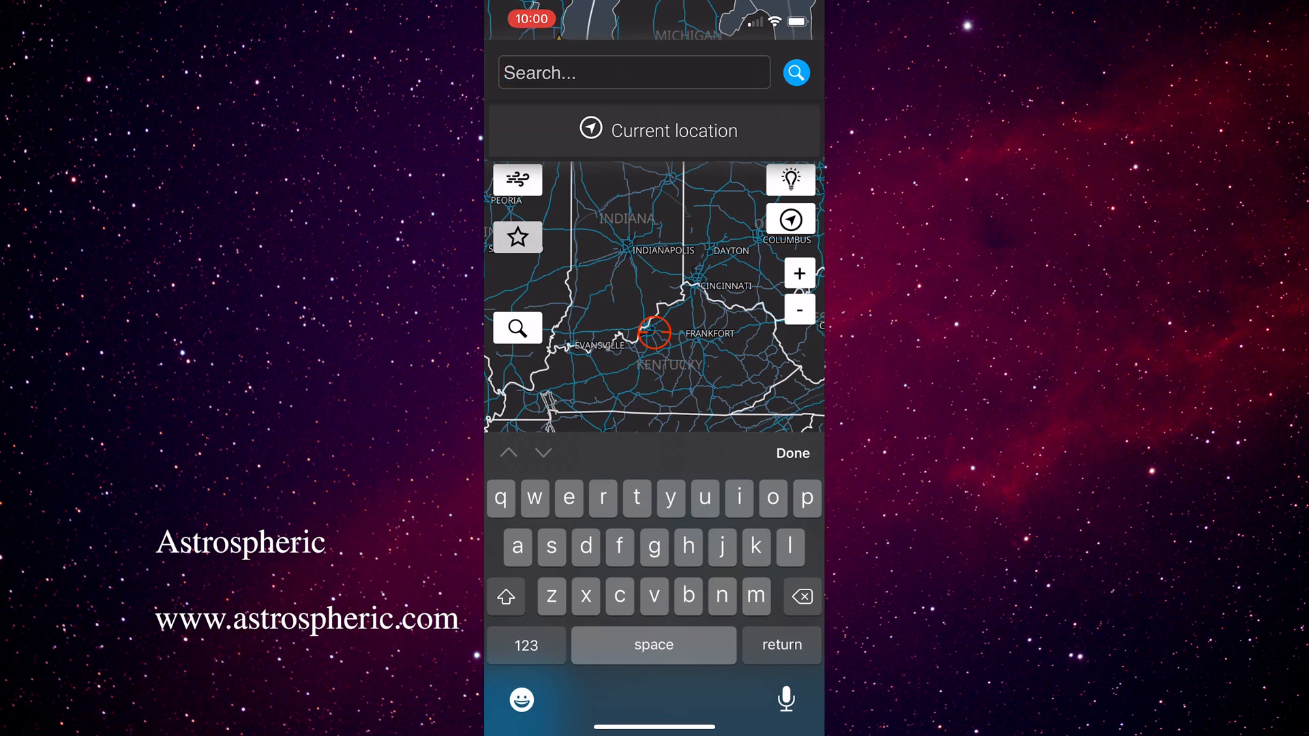
{"action": "left_click", "coordinate": [791, 453]}
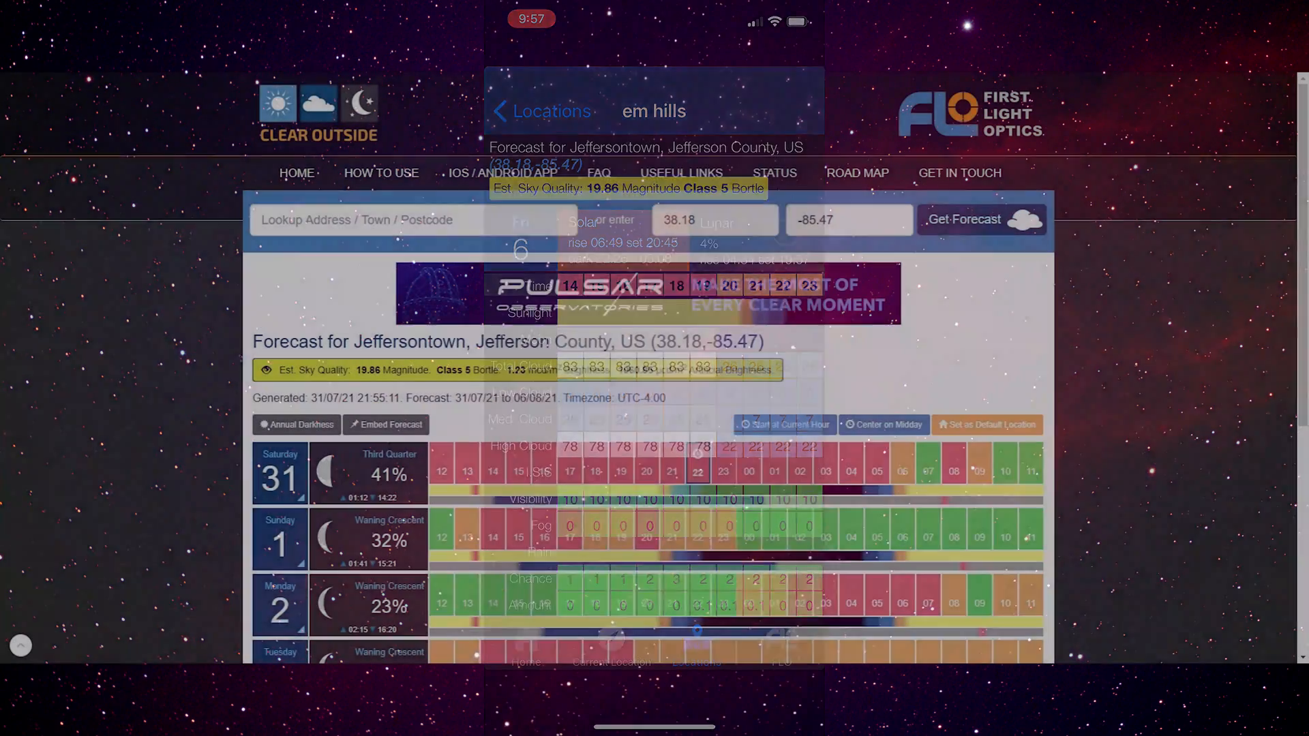
Step: Scroll down to Sunday 1 August's expanded hourly breakdown
{"action": "scroll", "scroll_direction": "down", "scroll_amount": 3}
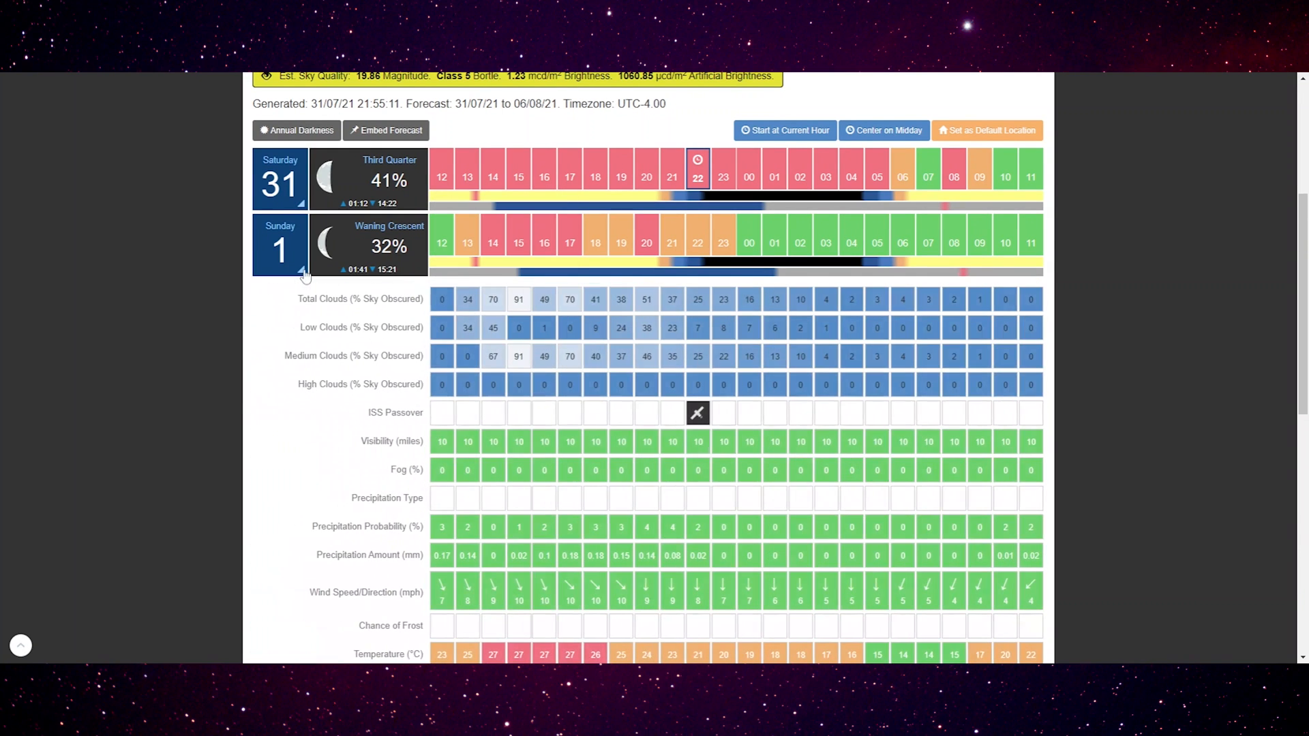
{"action": "mouse_move", "coordinate": [856, 314]}
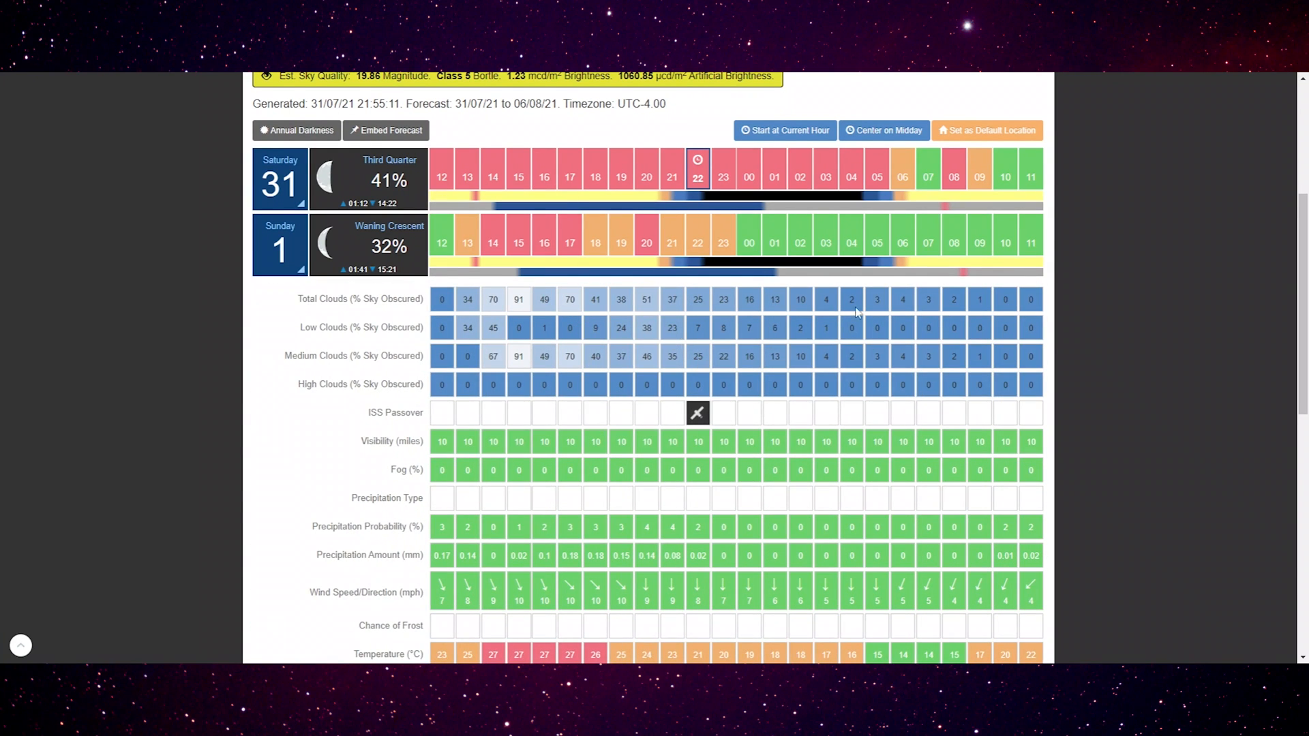